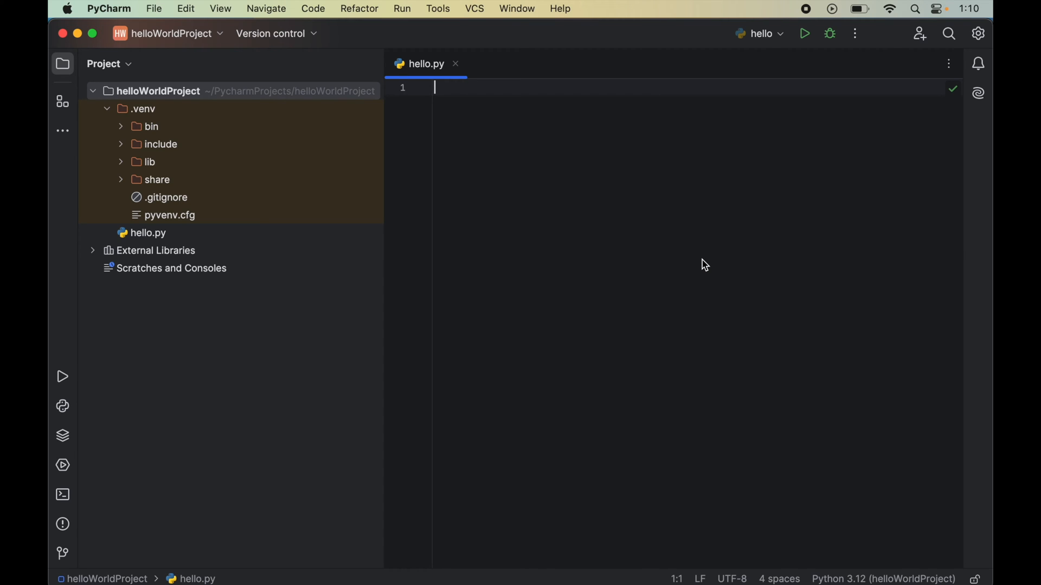
mouse_move(594, 282)
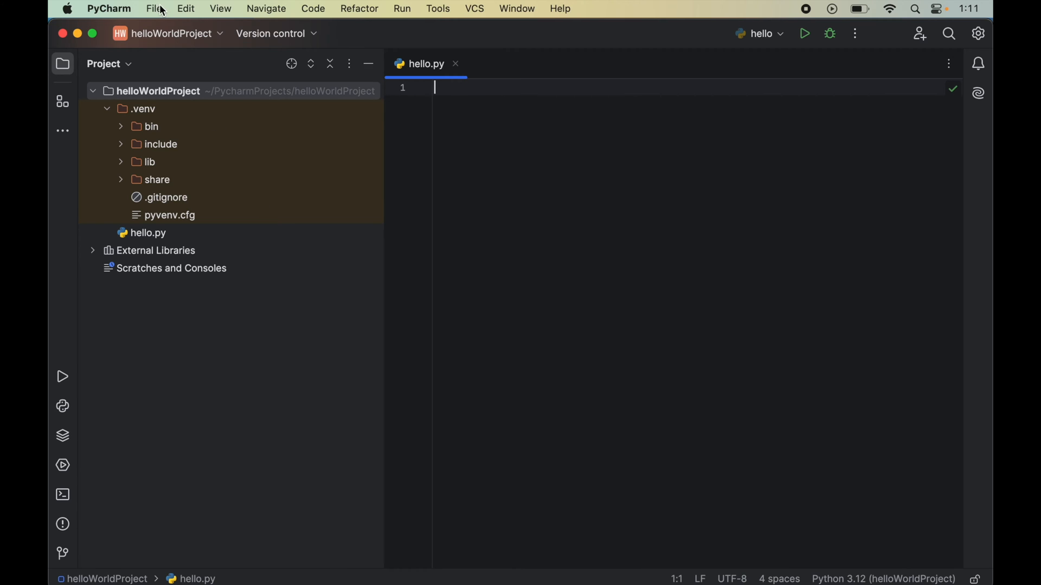
- Reach the Python Interpreter page in Settings for New Projects
click(154, 9)
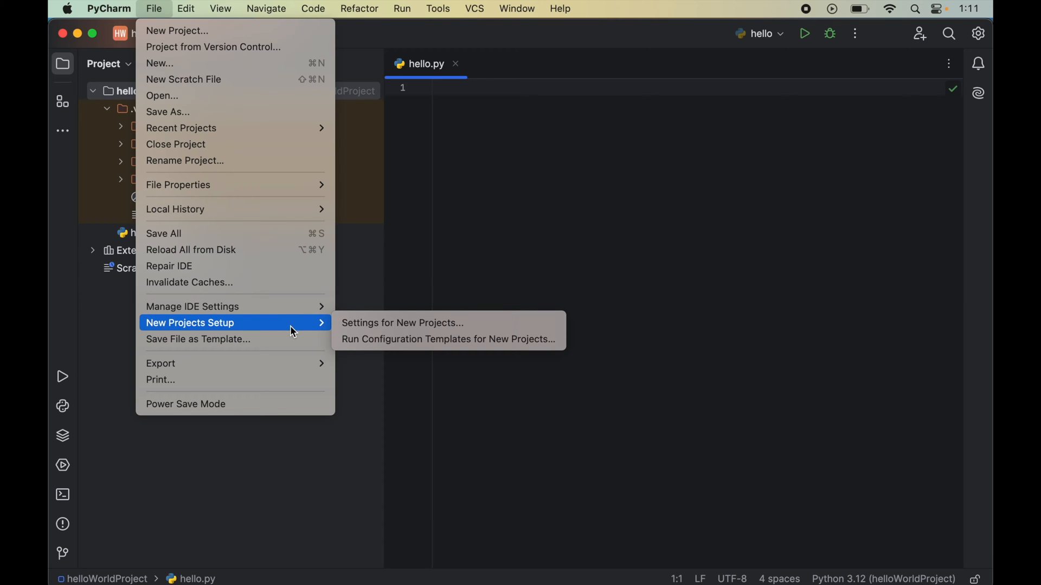
mouse_move(447, 324)
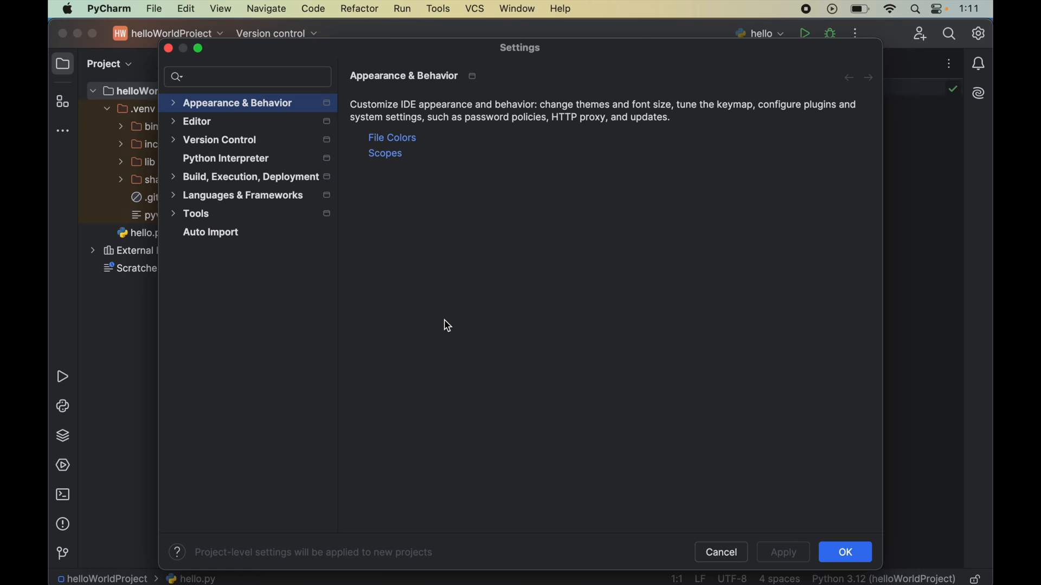
click(226, 159)
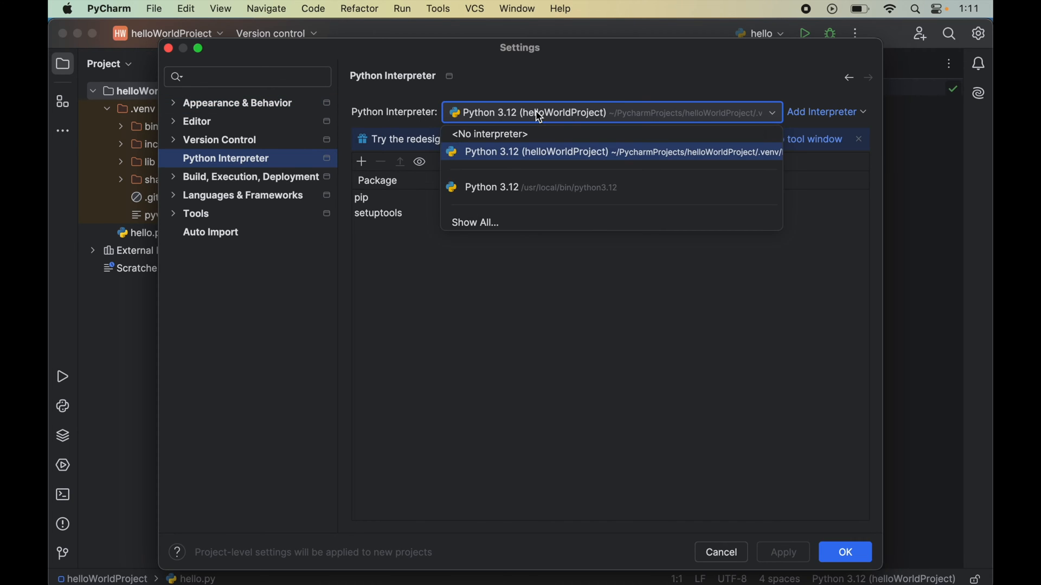
mouse_move(566, 120)
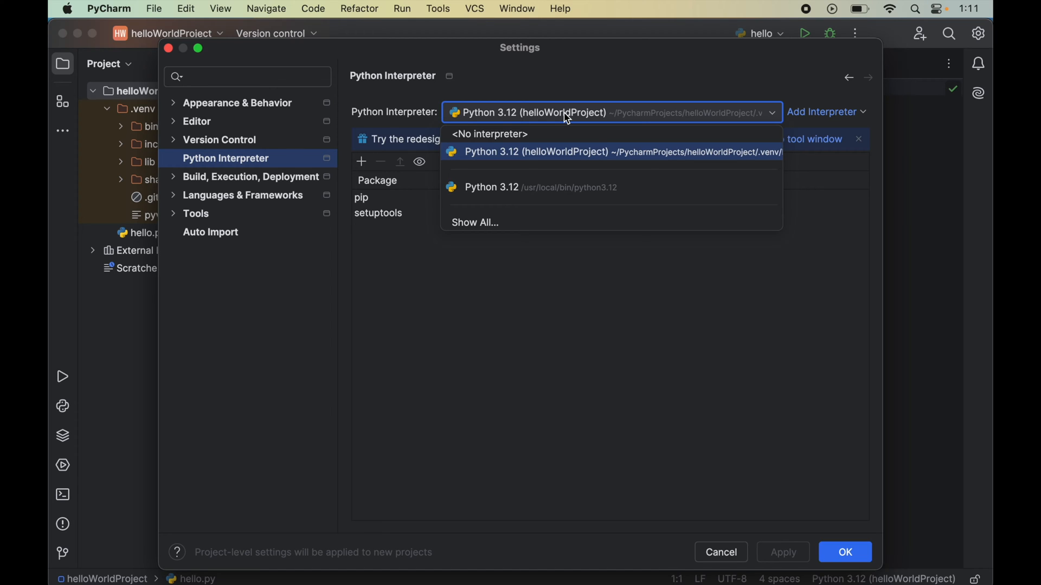
mouse_move(575, 162)
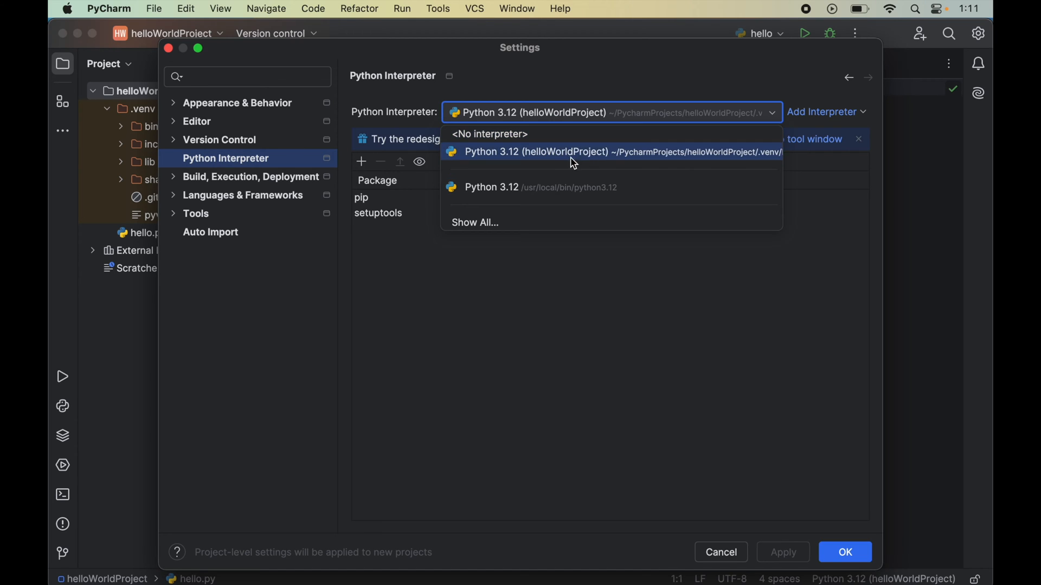
mouse_move(732, 164)
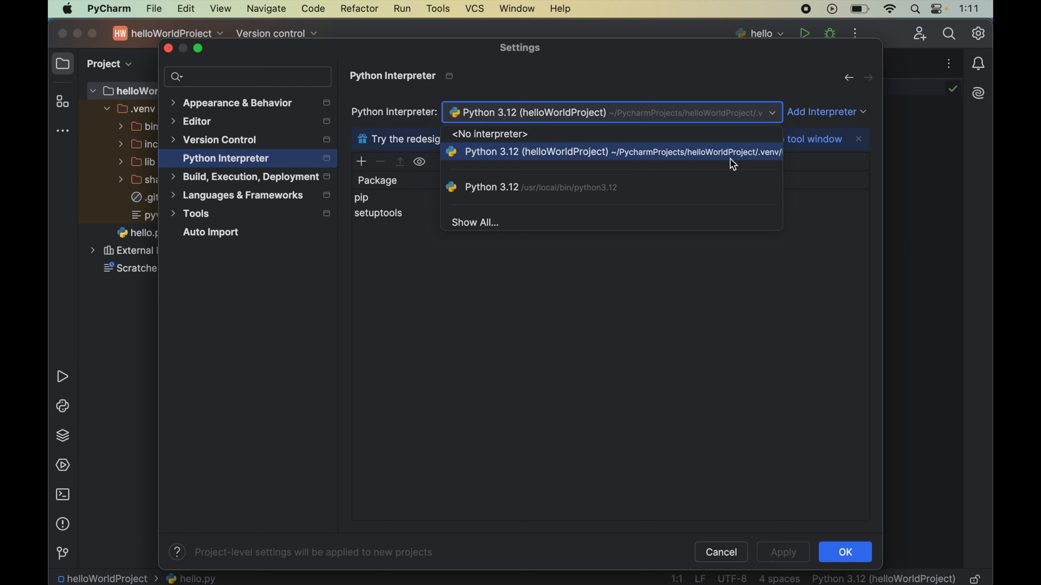
- Choose the Python 3.12 (helloWorldProject) interpreter, listing pip 23.2.1 and setuptools 69.5.1
click(588, 152)
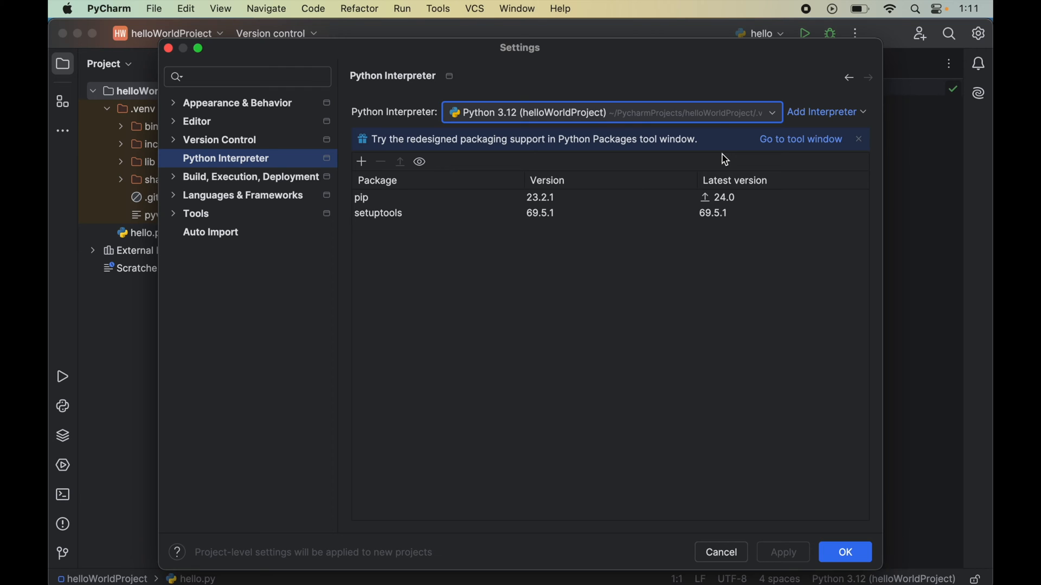
mouse_move(591, 433)
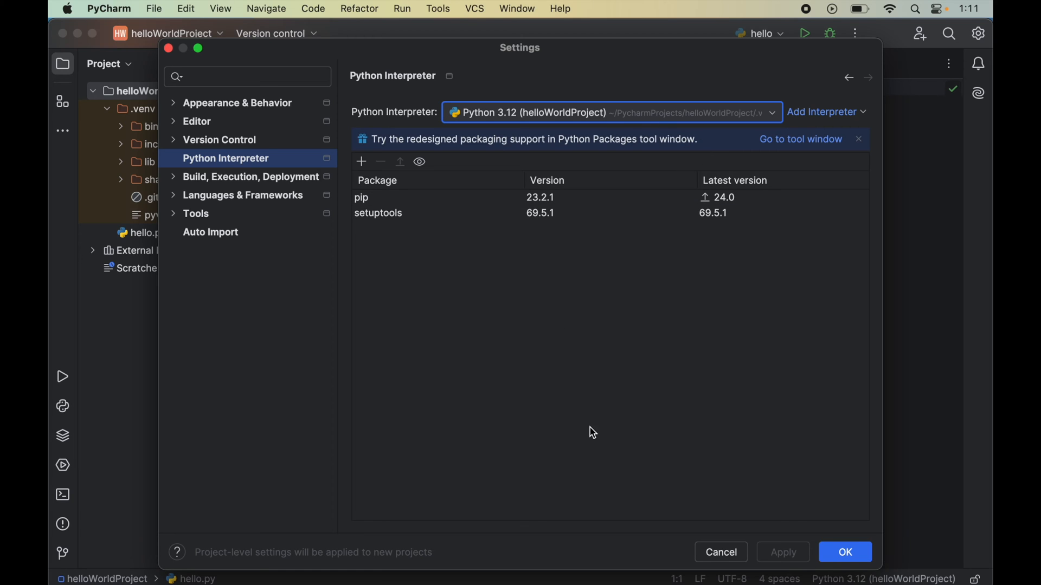
mouse_move(557, 397)
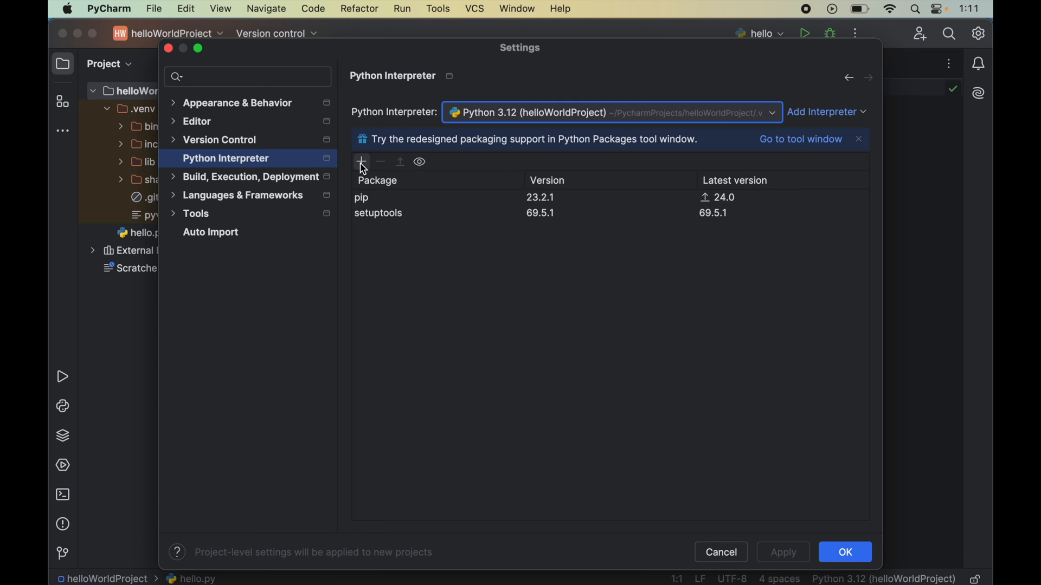
- Install the requests package into the project interpreter from Available Packages
click(363, 161)
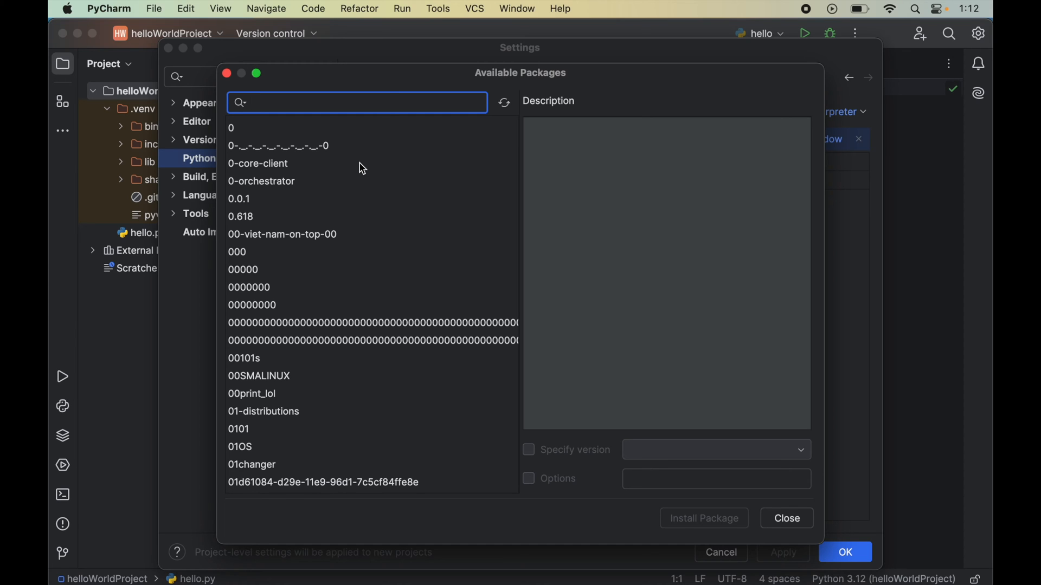
text(requests)
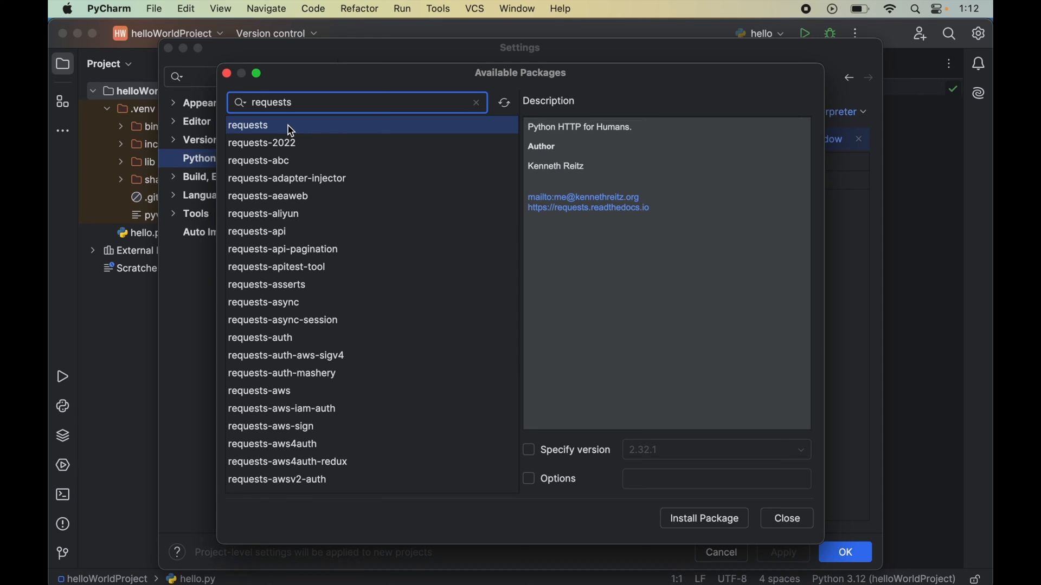
mouse_move(718, 494)
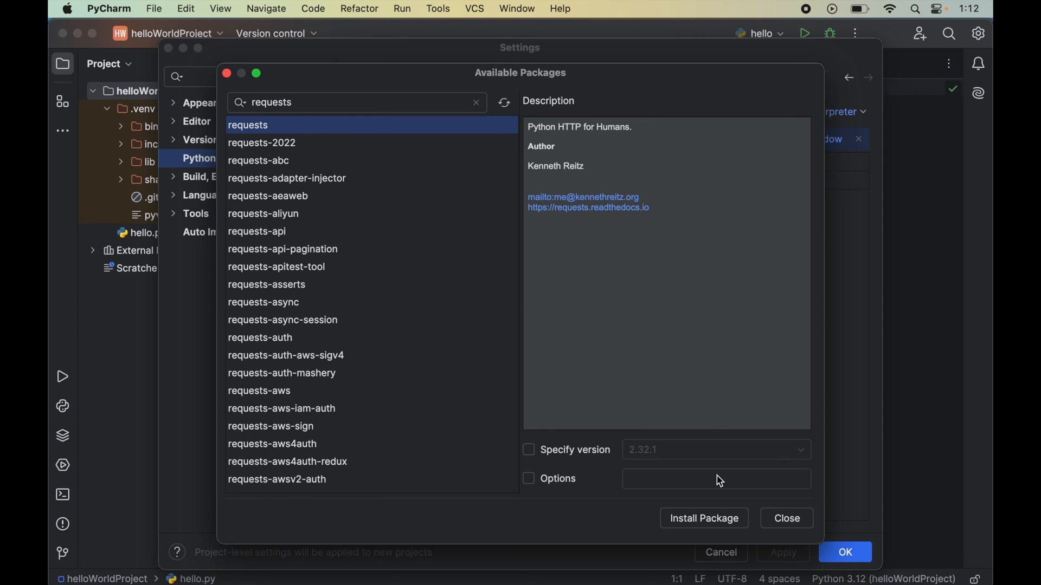
click(703, 518)
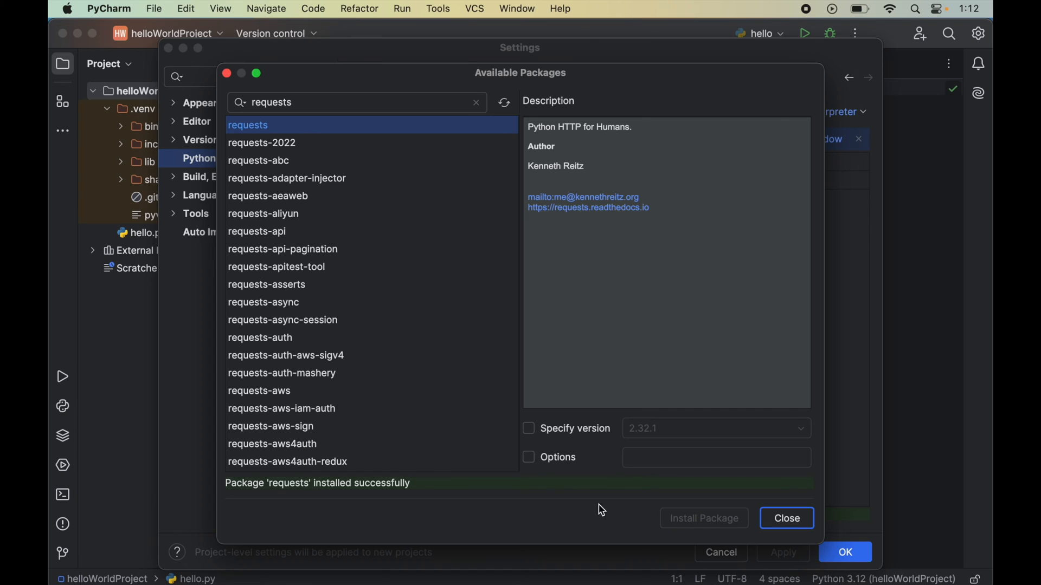
mouse_move(679, 528)
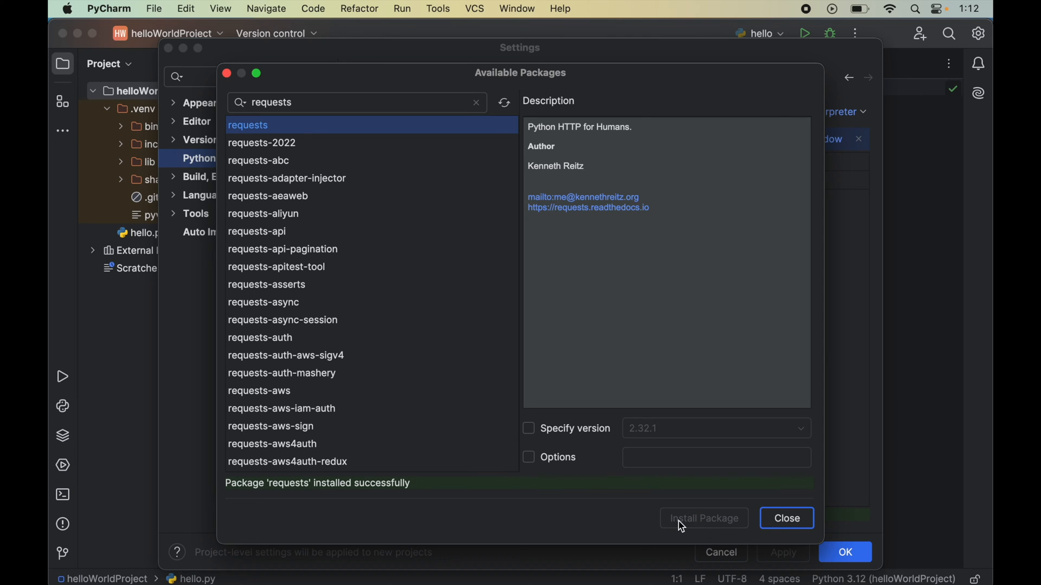
mouse_move(364, 486)
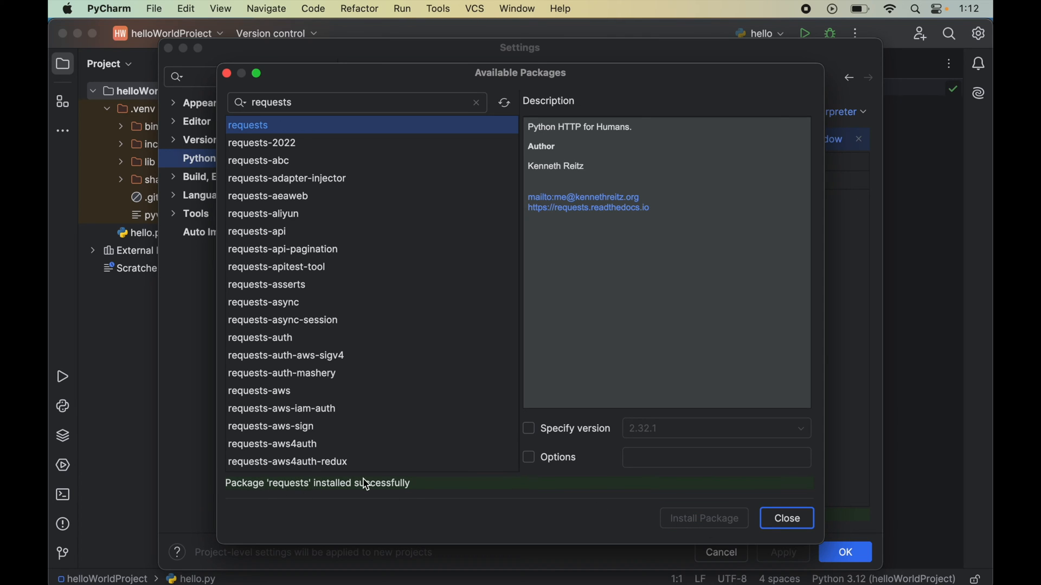
mouse_move(321, 497)
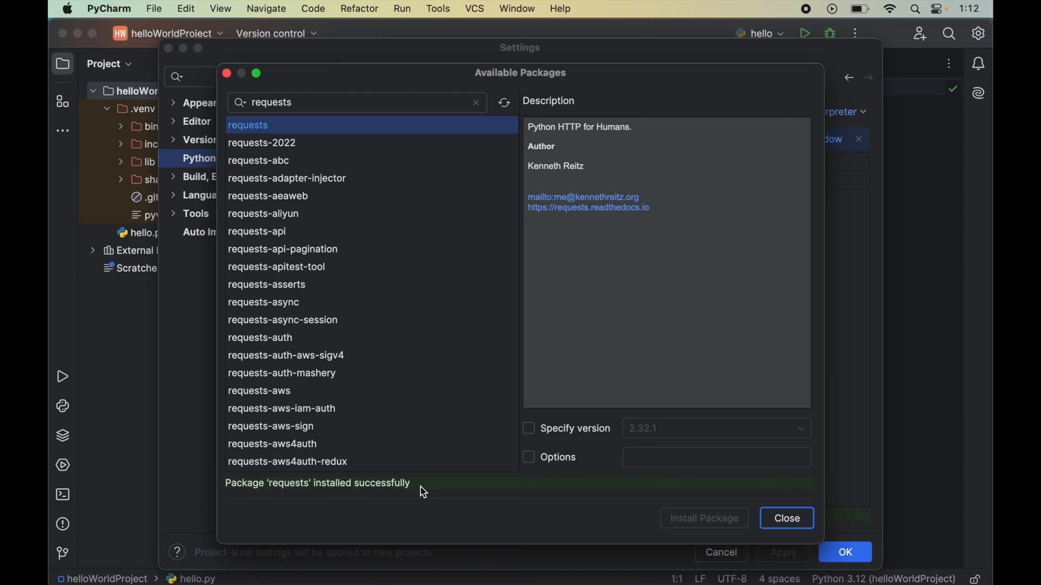
click(787, 518)
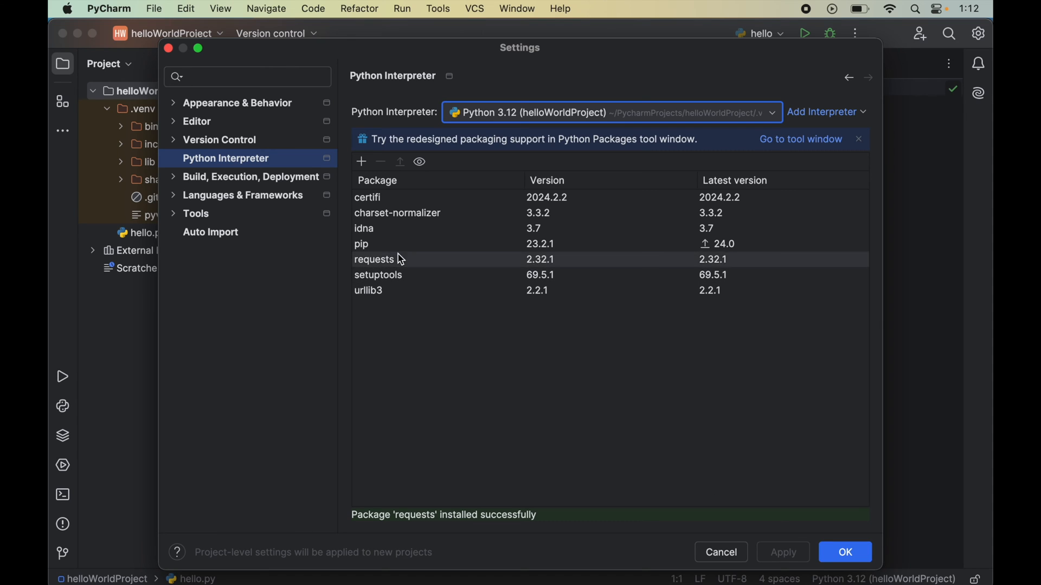
mouse_move(420, 232)
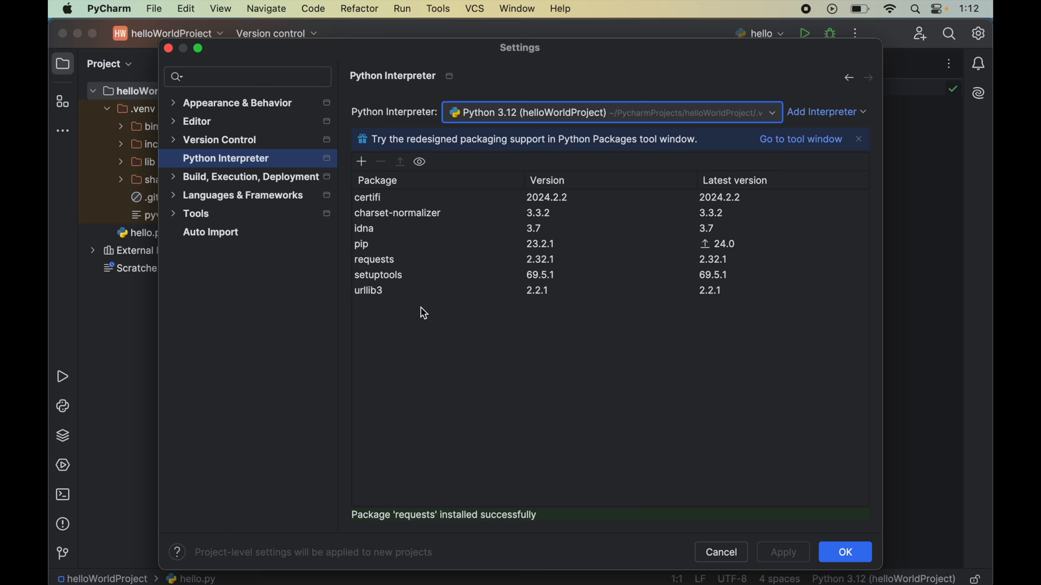
mouse_move(836, 548)
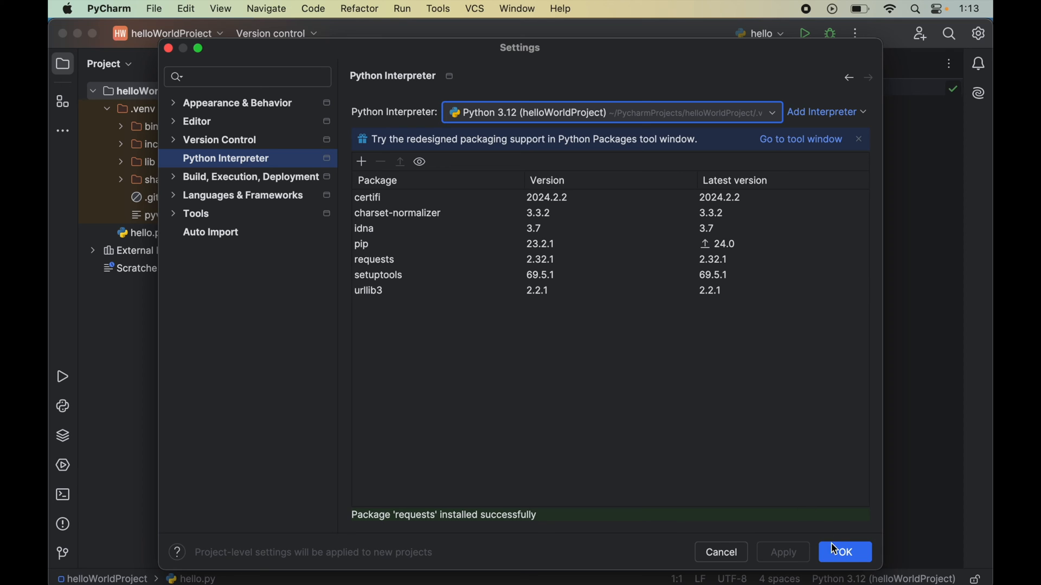
click(848, 552)
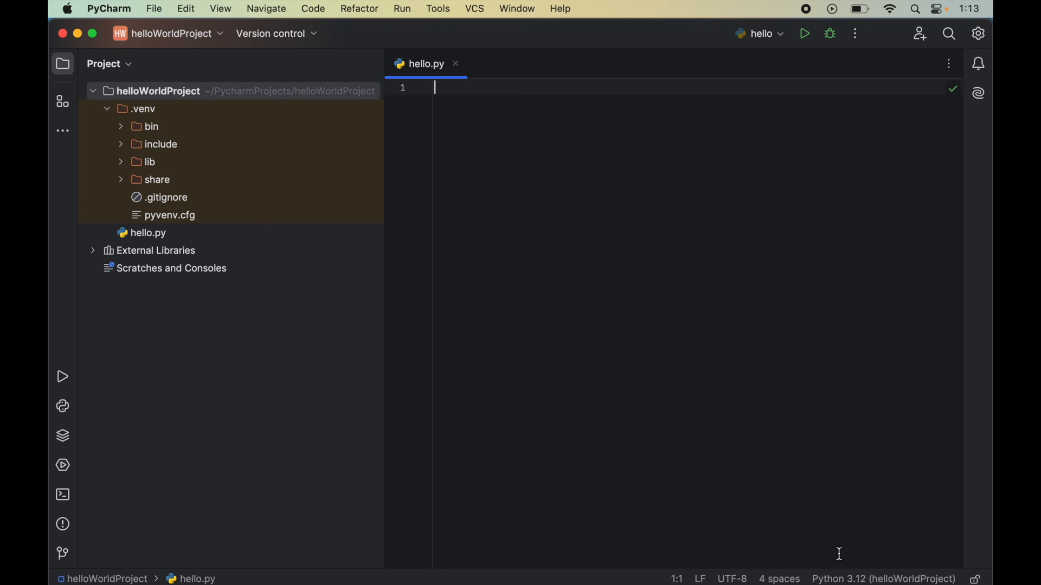
mouse_move(756, 460)
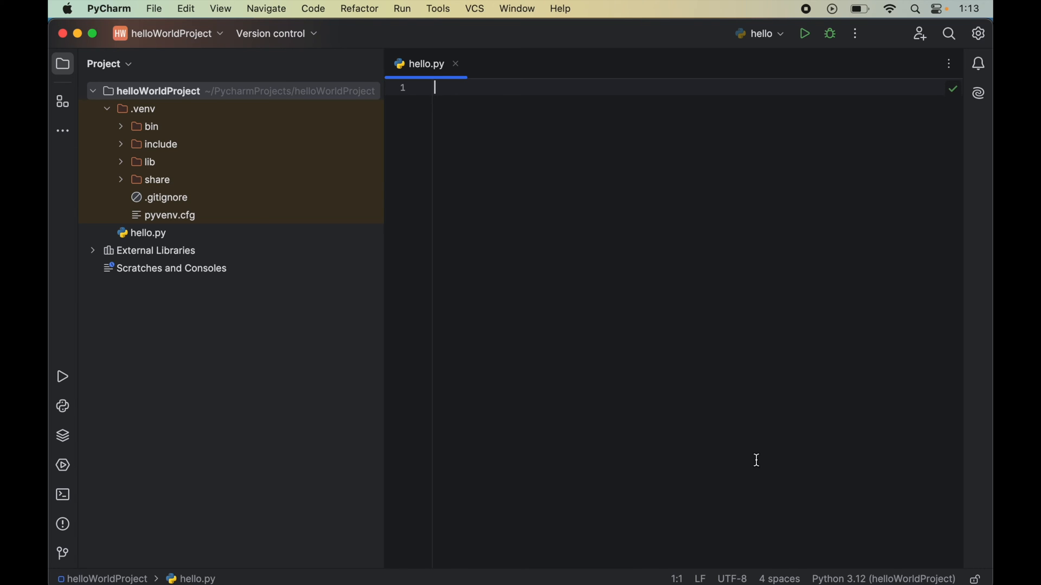
mouse_move(483, 178)
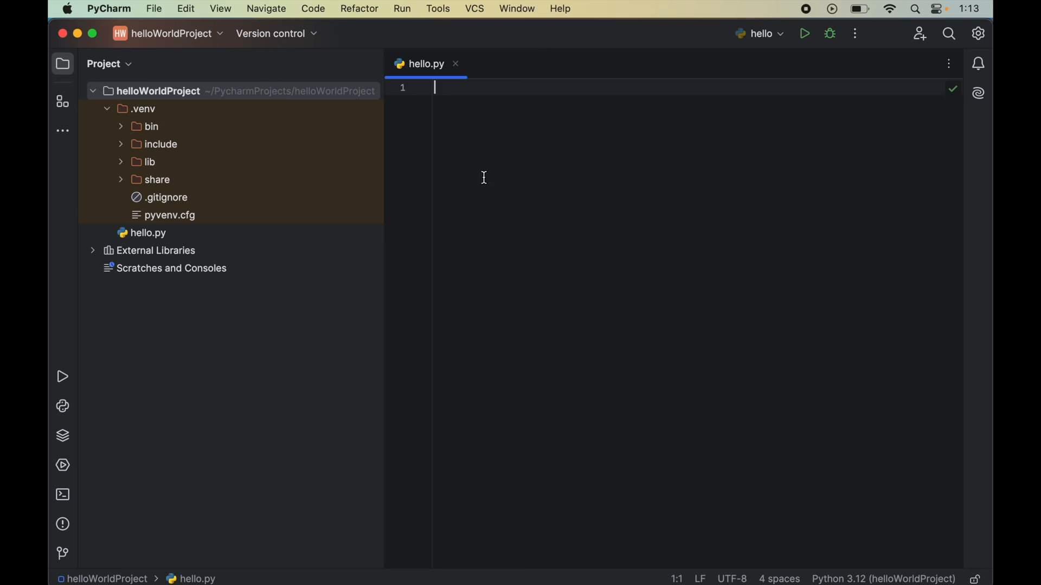
mouse_move(546, 213)
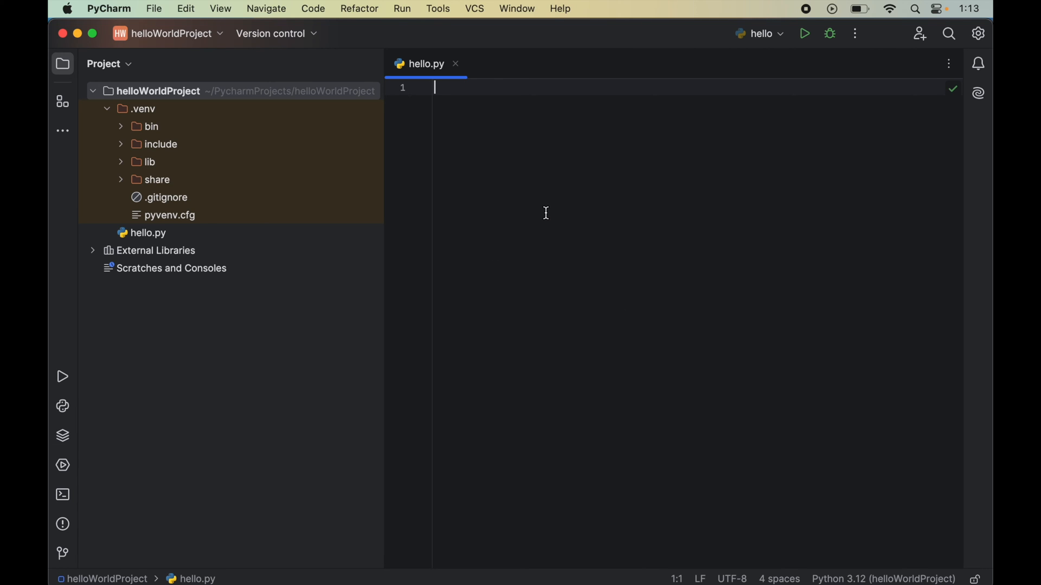
- Write hello.py with 'import requests' and 'print(requests.__version__)'
text(import)
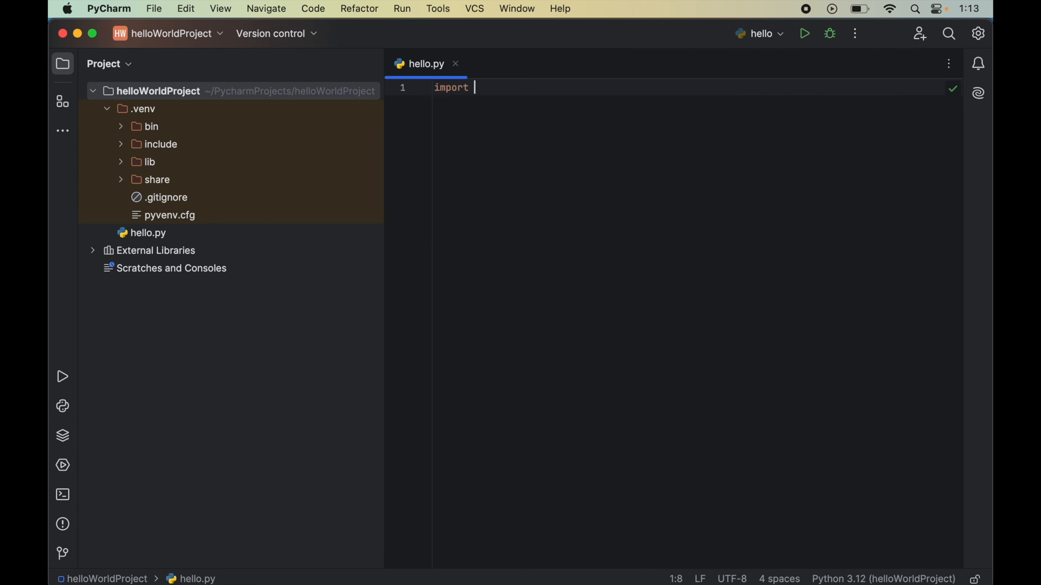
text(reques)
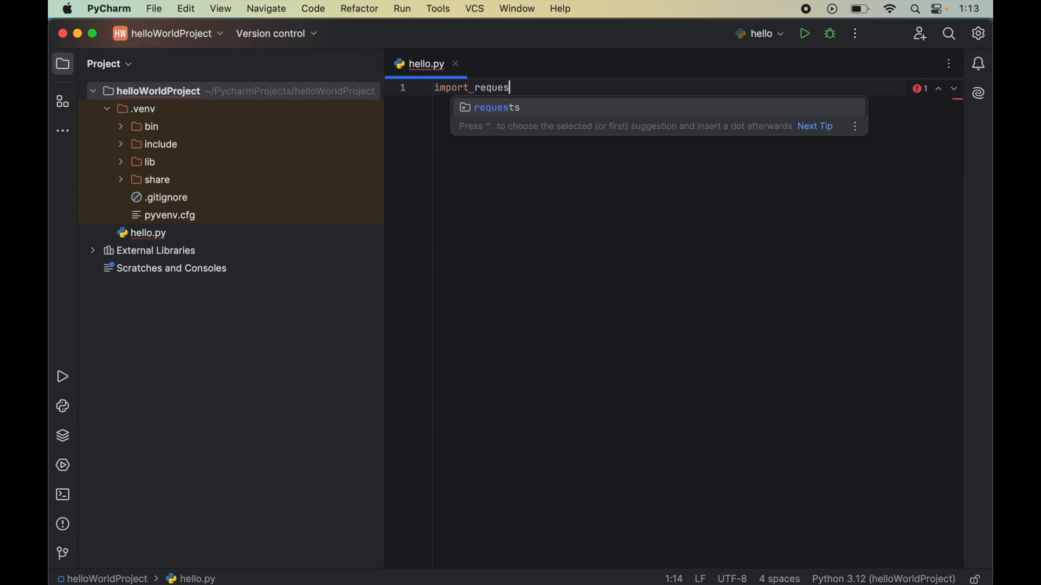
key(Enter)
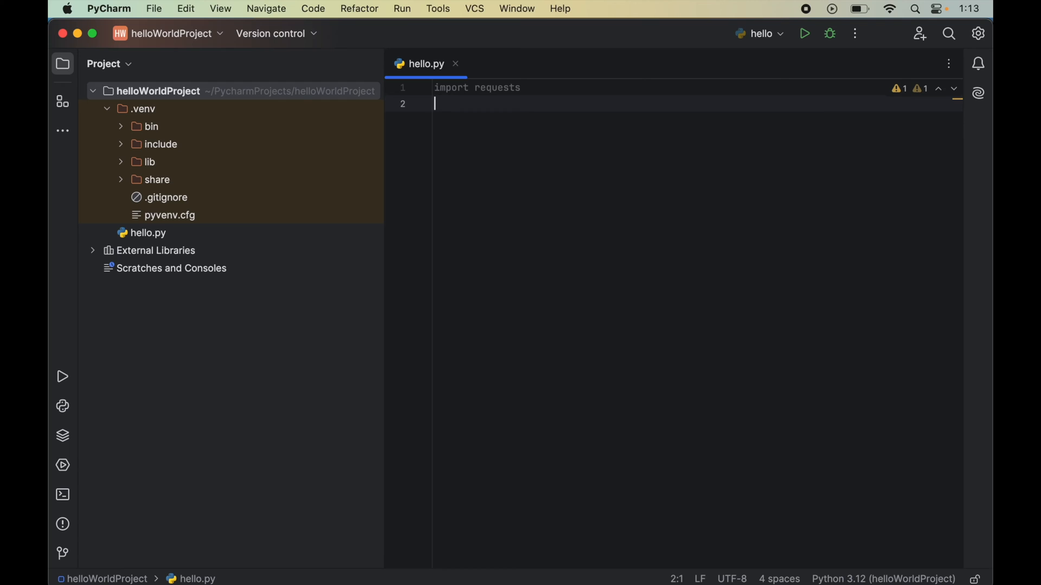
text(print())
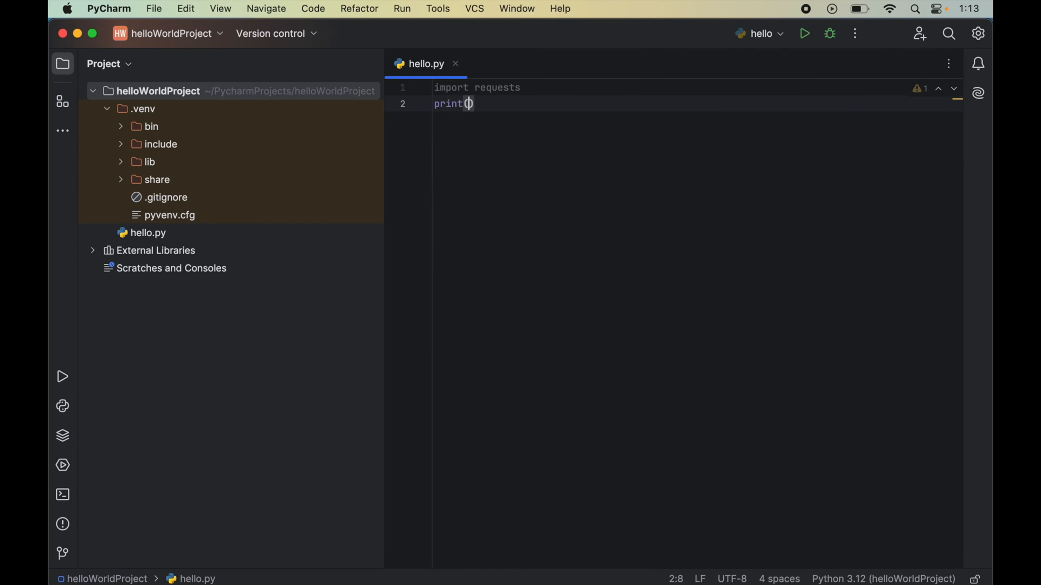
text(requests.)
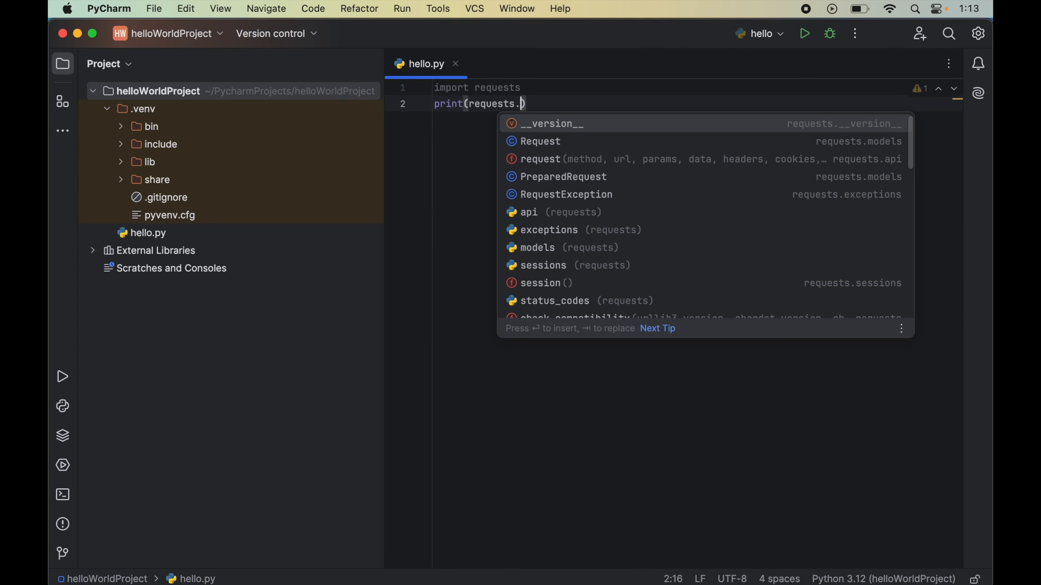
text(__)
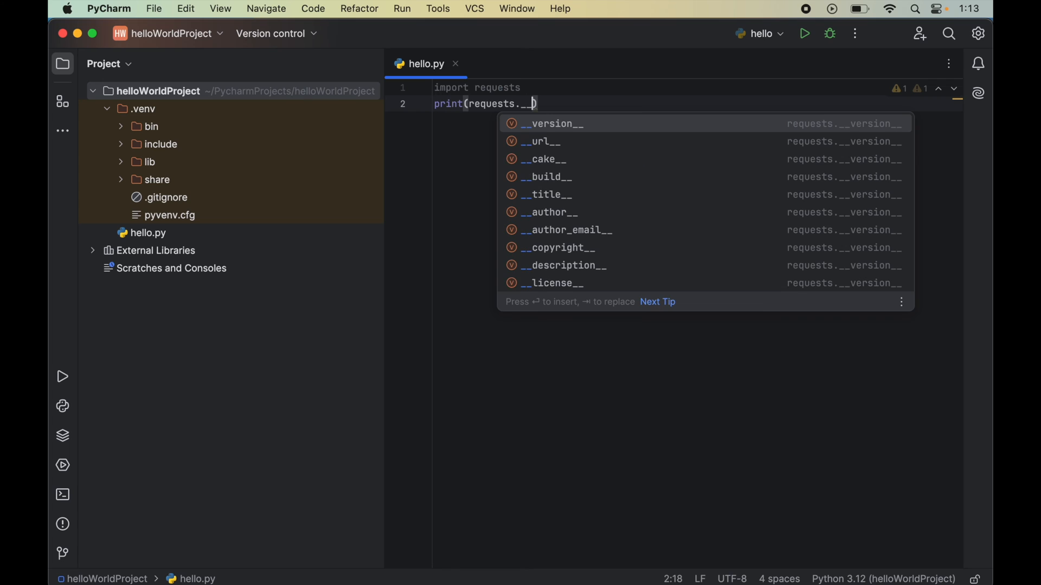
text(version__)
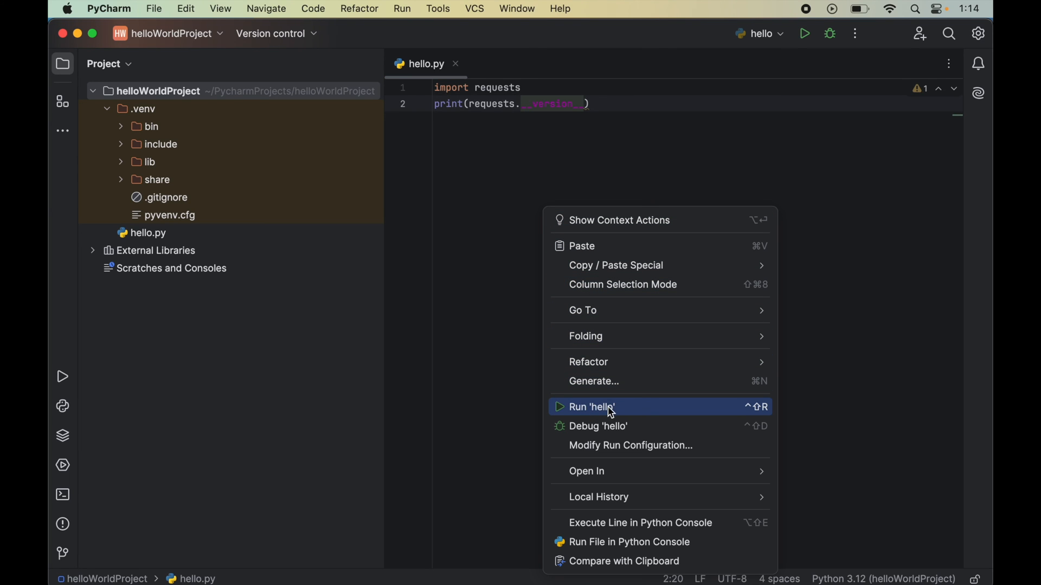
- Run hello.py and highlight the printed version 2.32.1 in the console
click(592, 407)
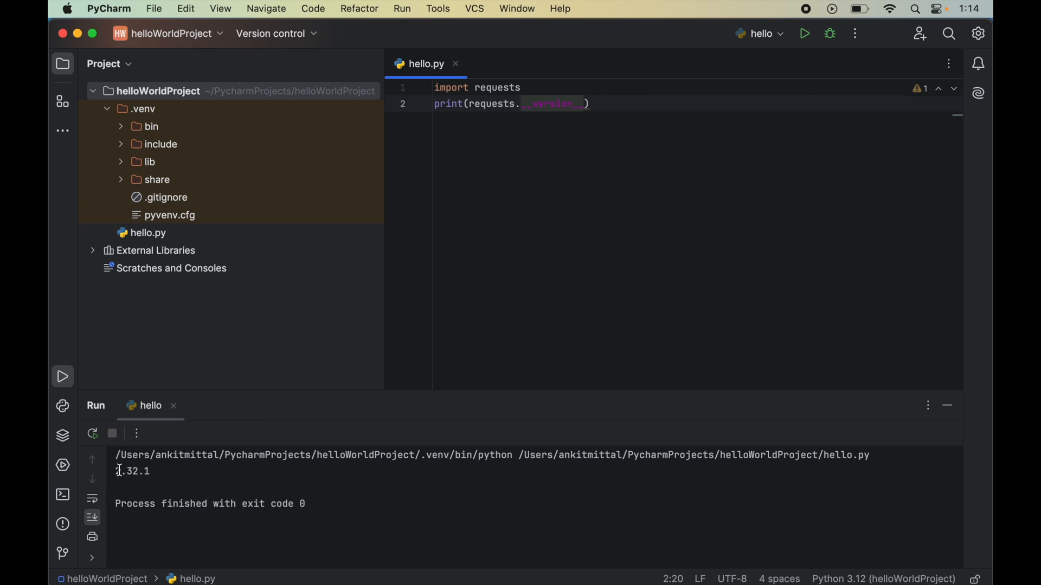
double_click(132, 472)
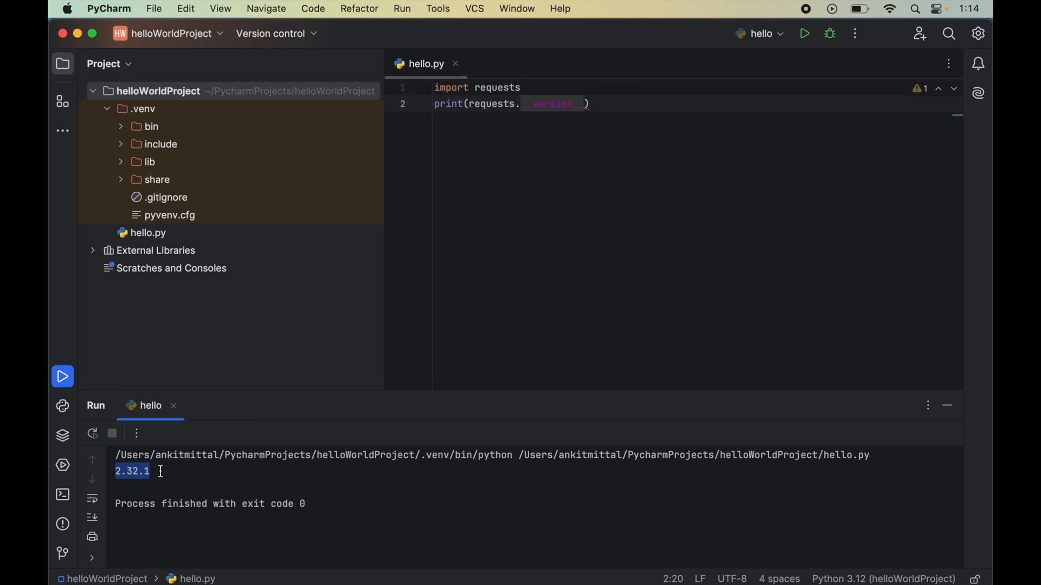